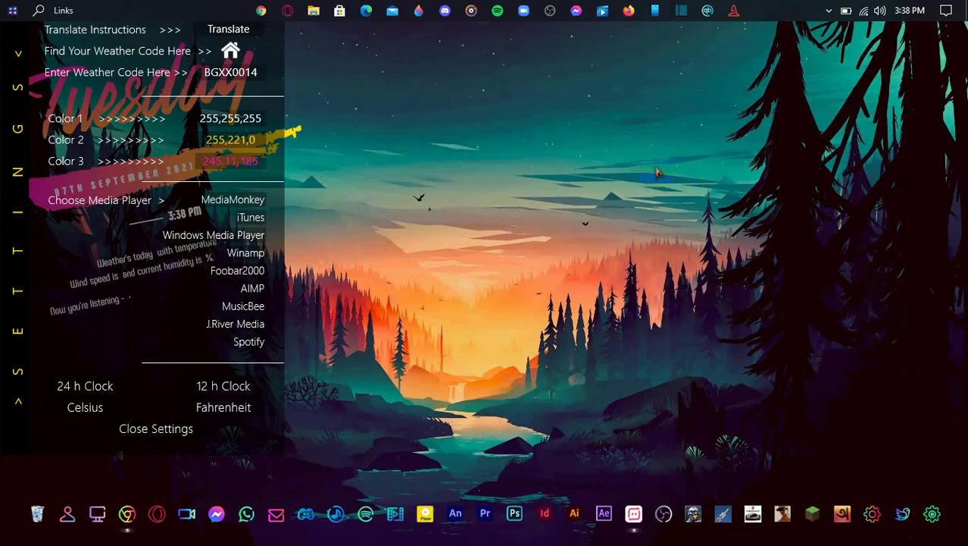
# Open the Win+X power-user menu from the Start button
pyautogui.rightClick(12, 10)
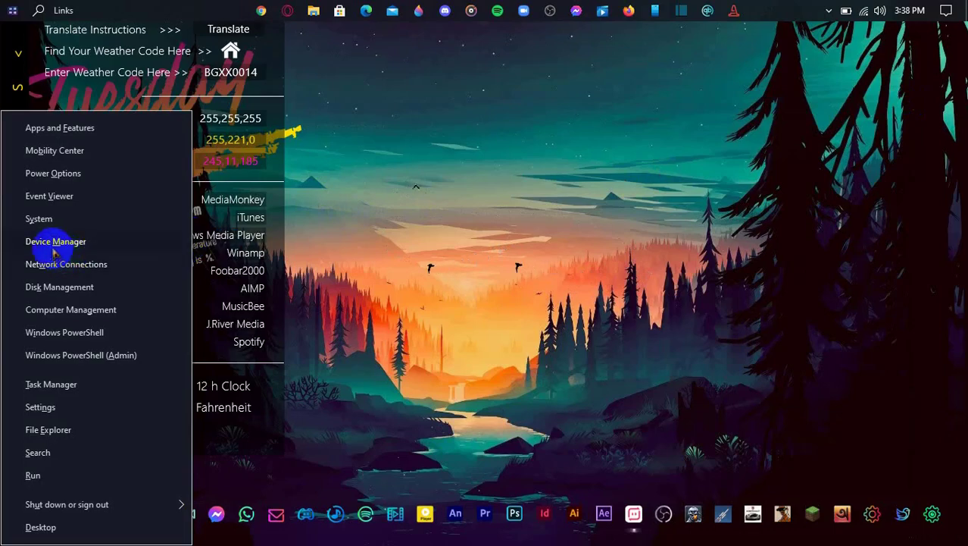
# Open Device Manager, expand Sound, video and game controllers, and show Realtek(R) Audio's actions
pyautogui.click(56, 241)
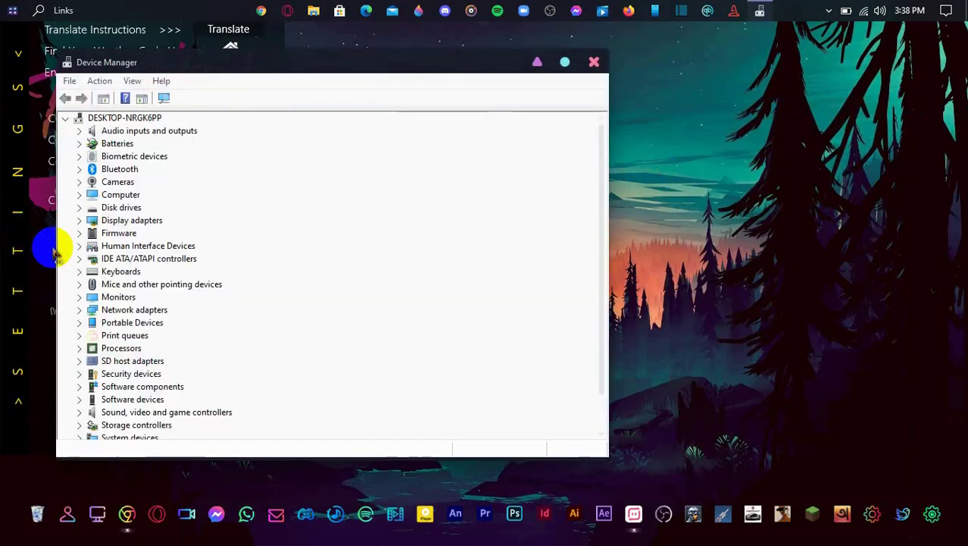
pyautogui.moveTo(68, 428)
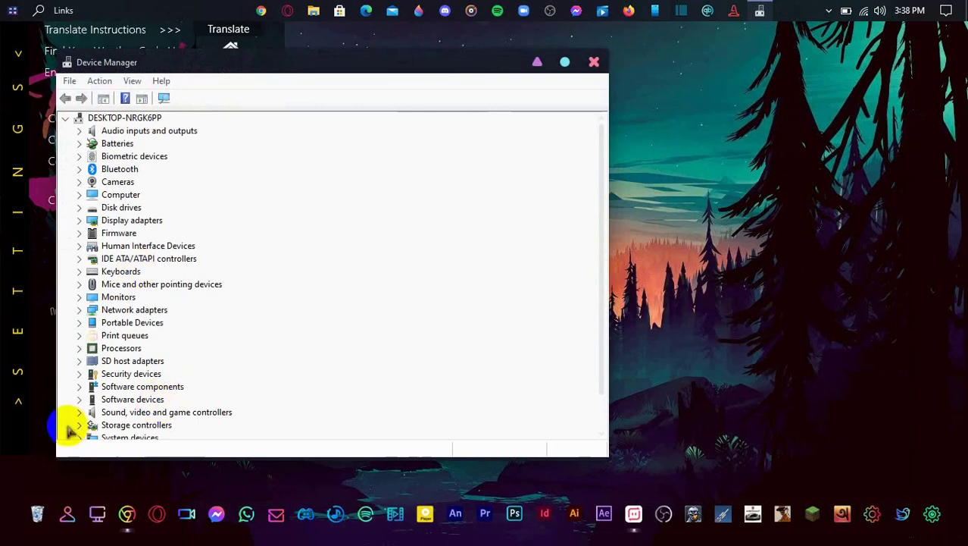
pyautogui.click(80, 399)
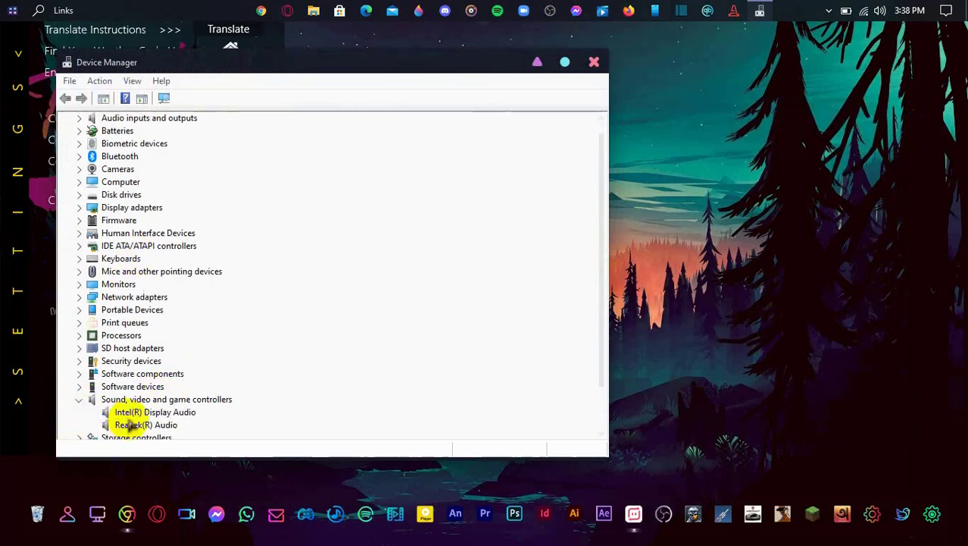
pyautogui.rightClick(145, 425)
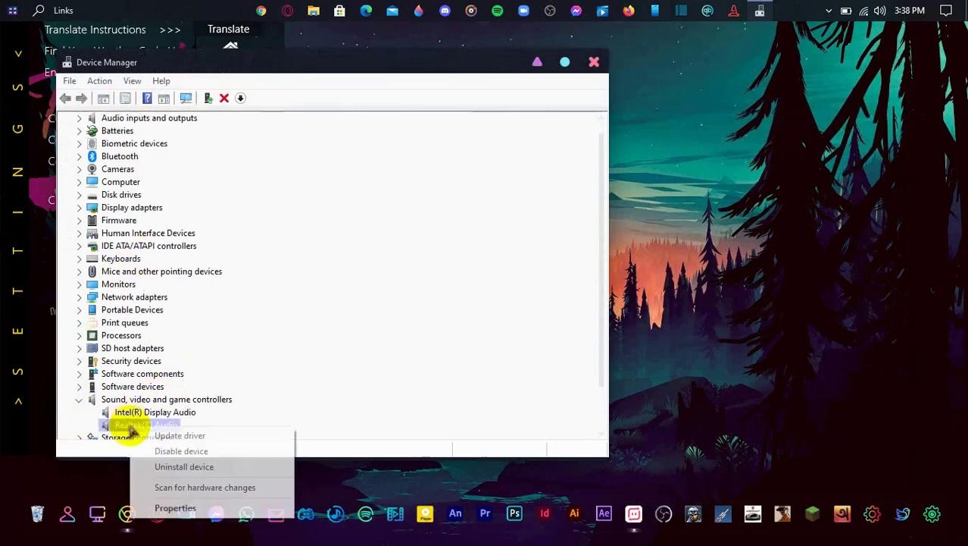
# Uninstall Realtek(R) Audio with 'Delete the driver software for this device' ticked
pyautogui.click(184, 466)
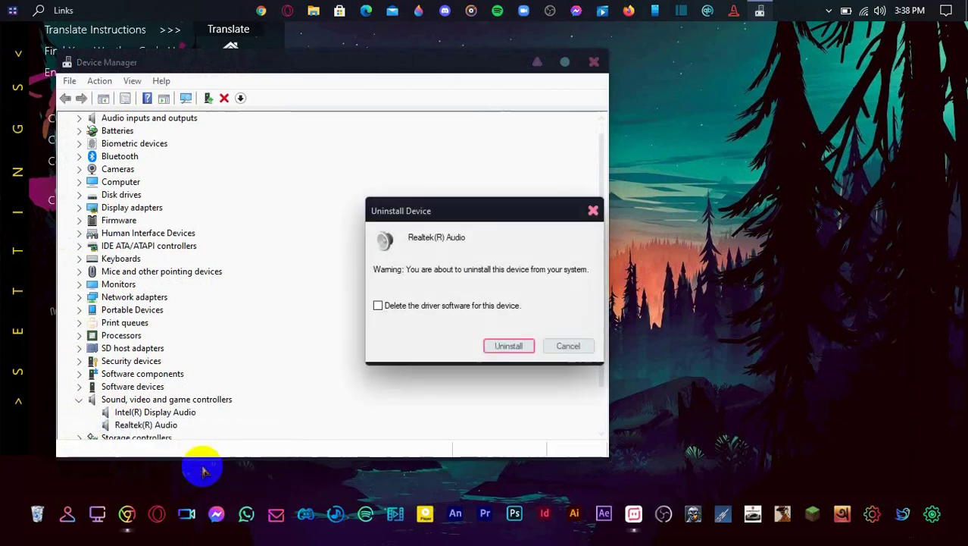
pyautogui.moveTo(476, 296)
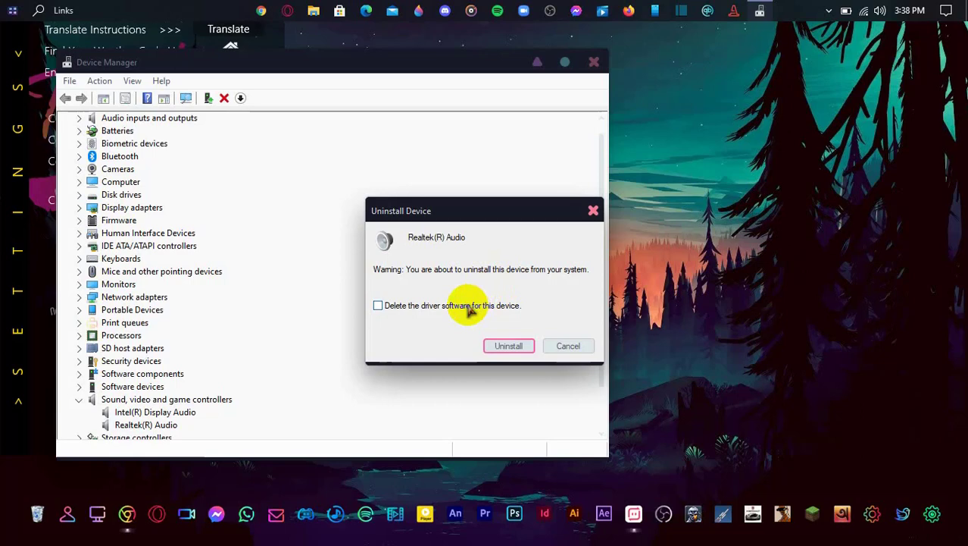
pyautogui.click(378, 306)
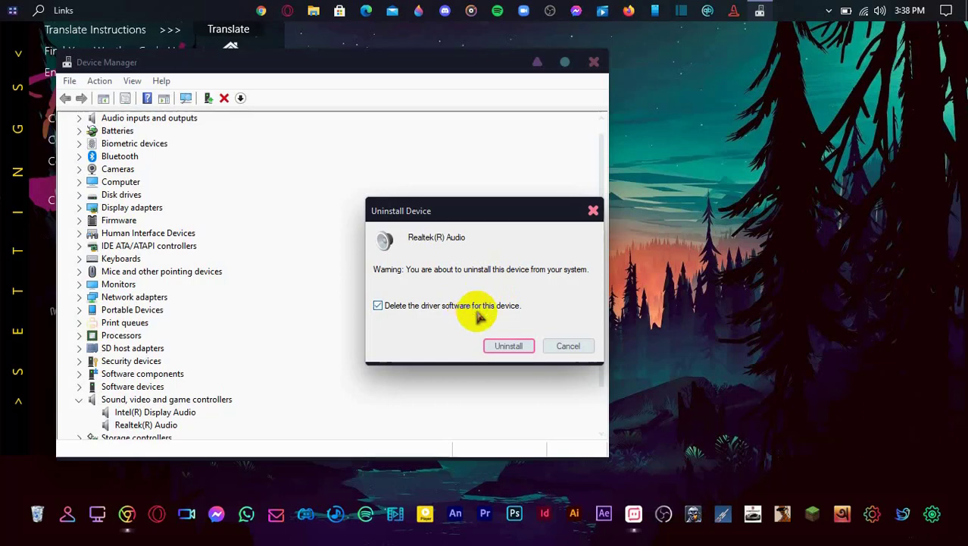
pyautogui.click(508, 345)
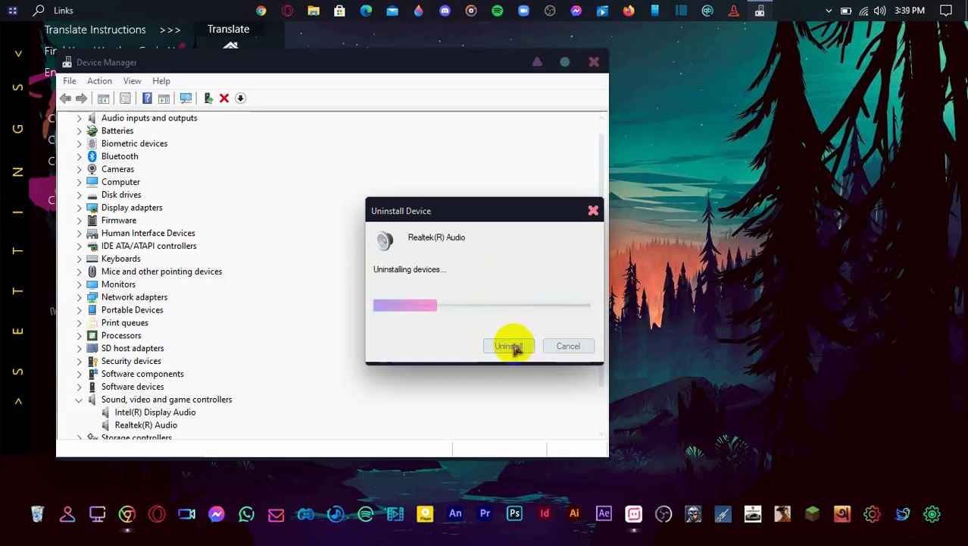
pyautogui.click(508, 345)
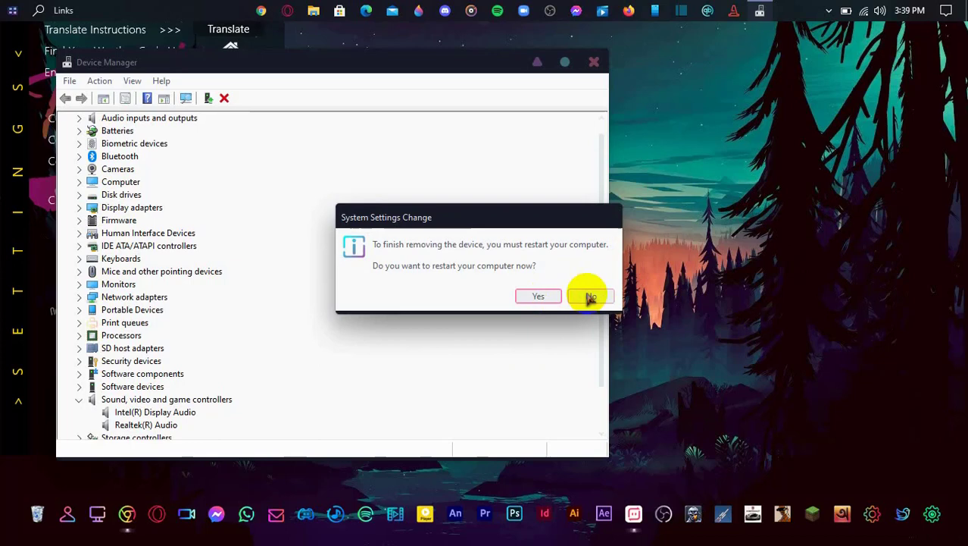
# Decline the restart, select the computer node, and scan for hardware changes
pyautogui.click(589, 296)
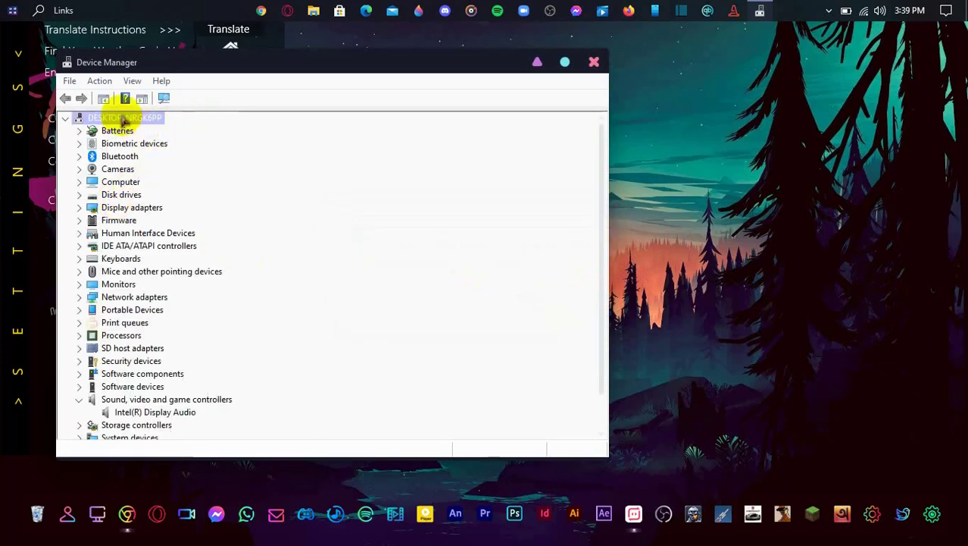
pyautogui.click(165, 99)
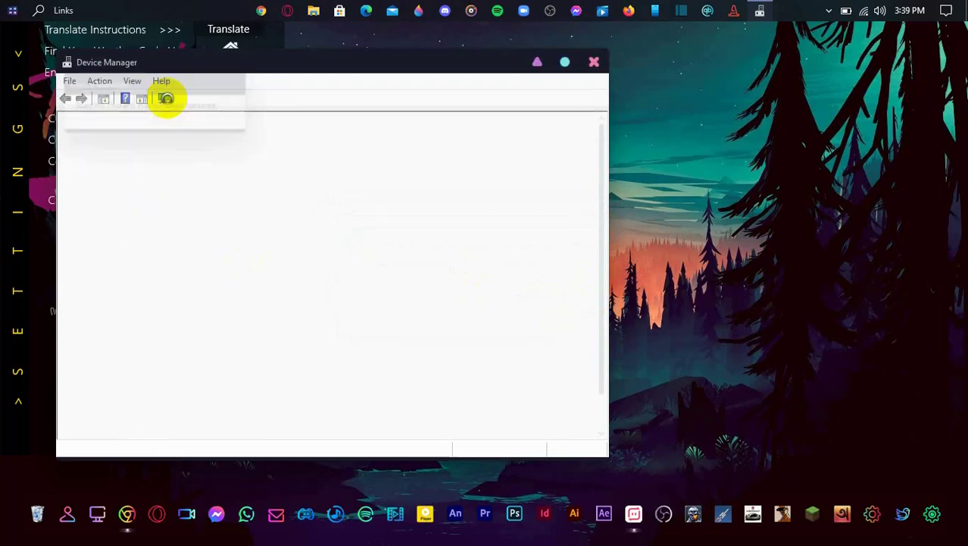
pyautogui.click(164, 99)
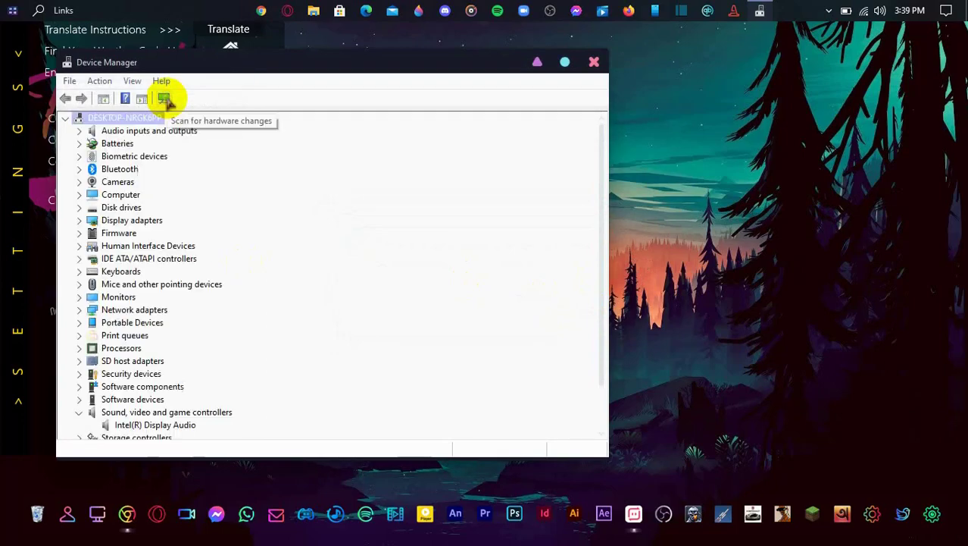